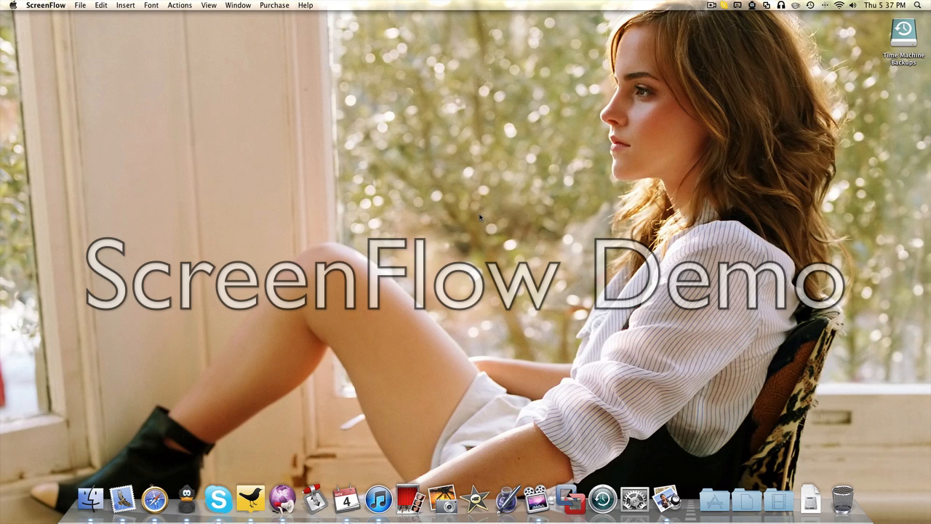
mouse_move(335, 121)
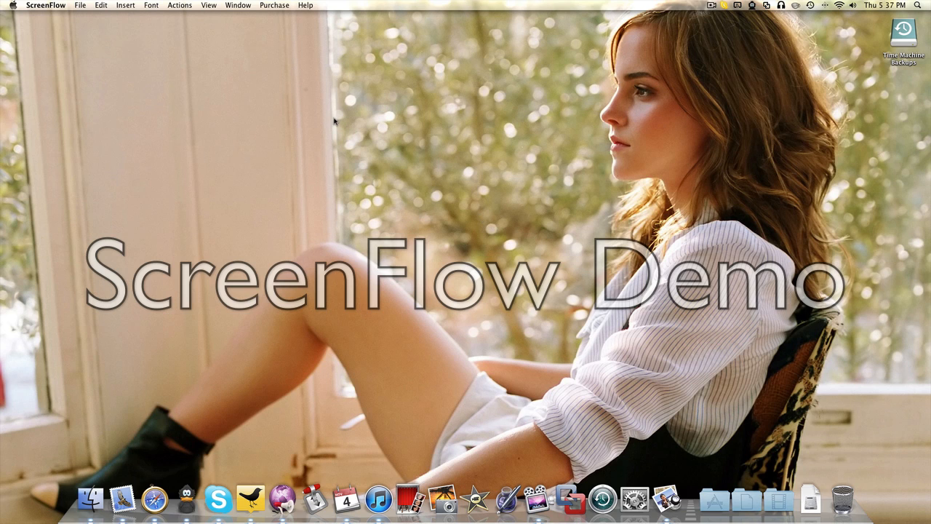
mouse_move(547, 236)
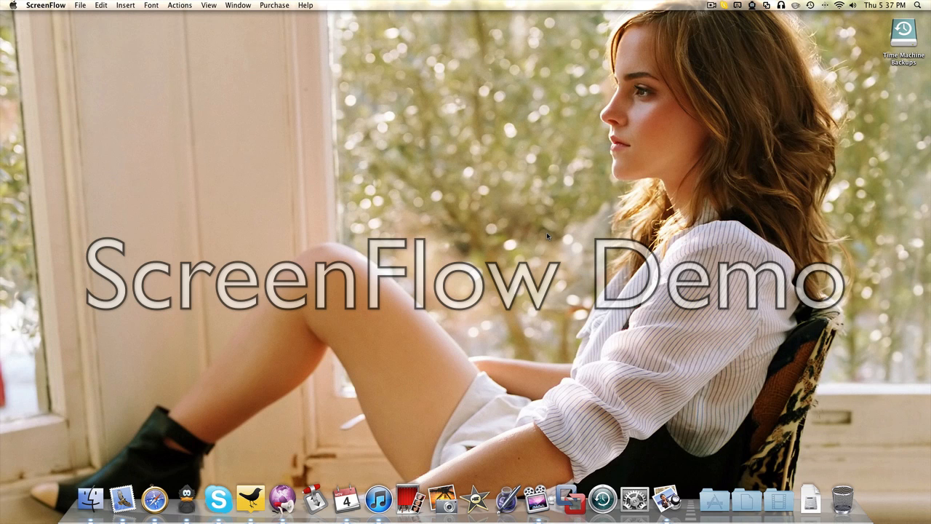
mouse_move(333, 342)
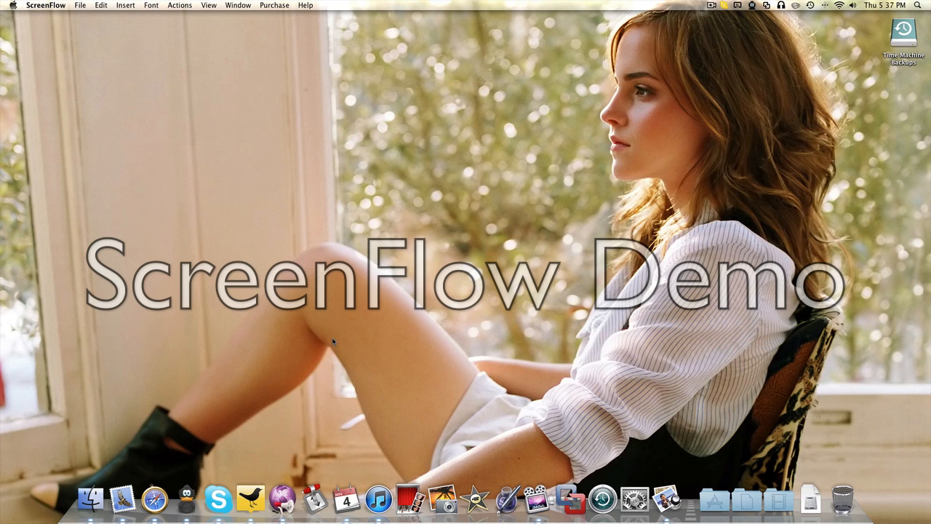
mouse_move(248, 500)
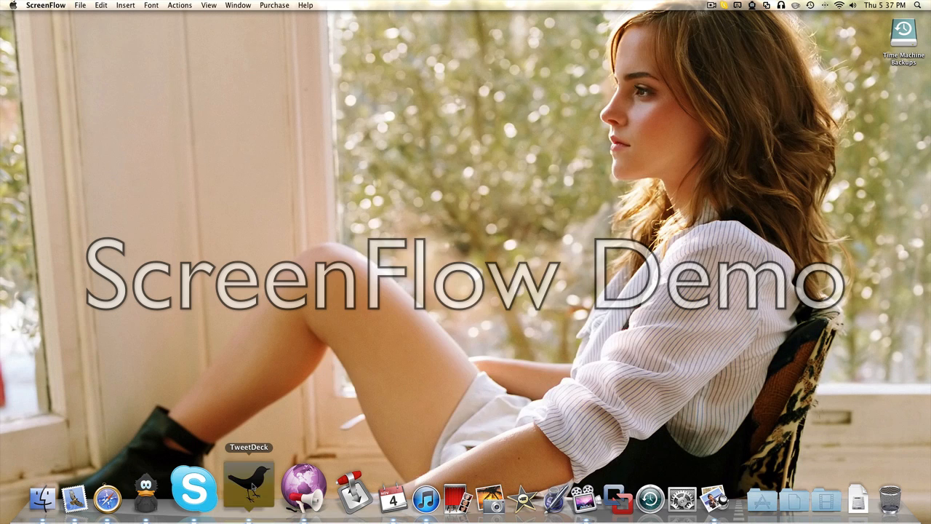
Launch TweetDeck from the Dock to load the Facebook Full News Feed and All Friends columns
left_click(249, 484)
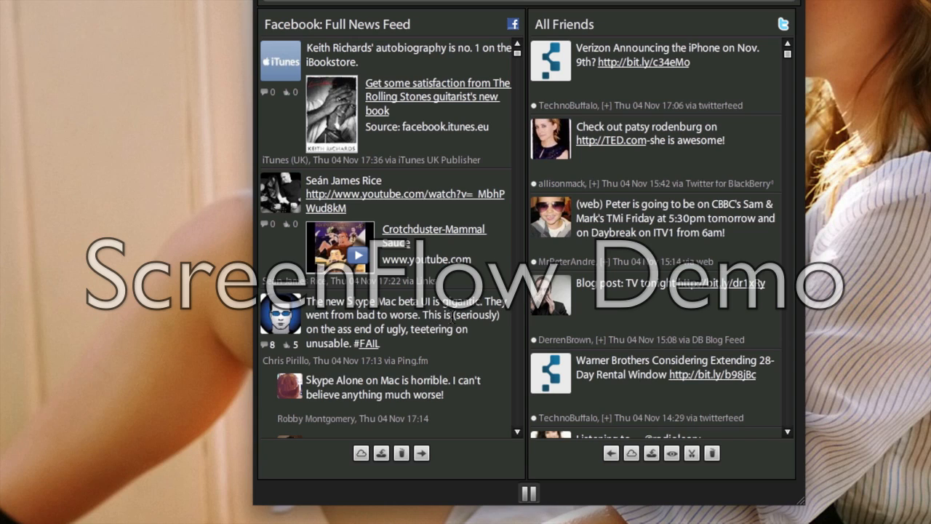
mouse_move(447, 320)
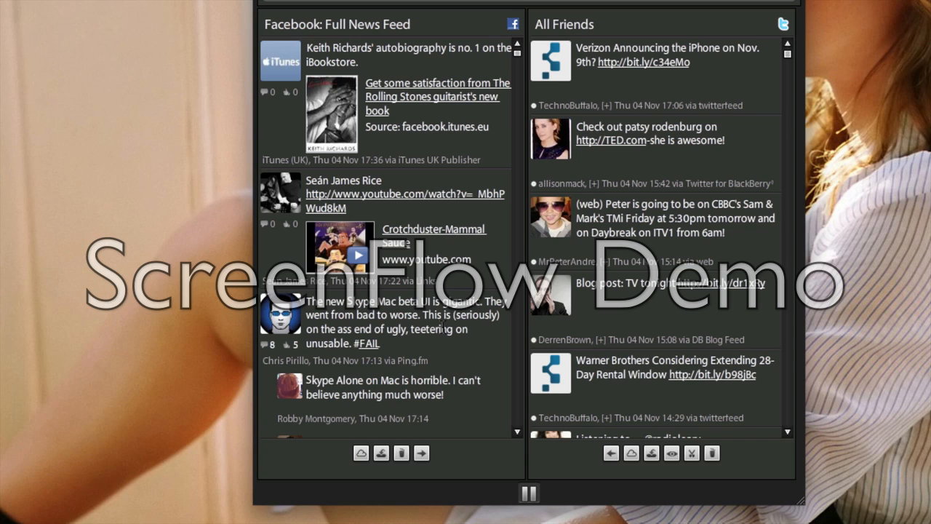
mouse_move(446, 329)
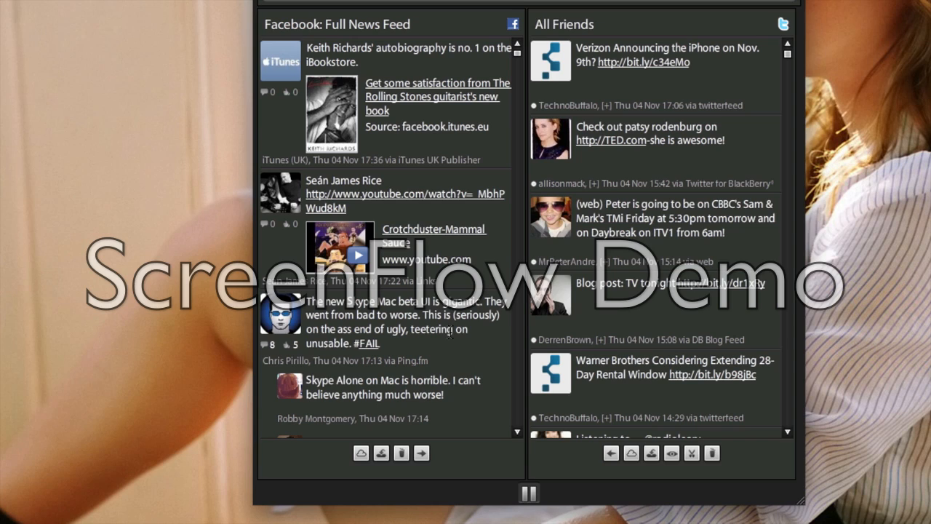
mouse_move(449, 338)
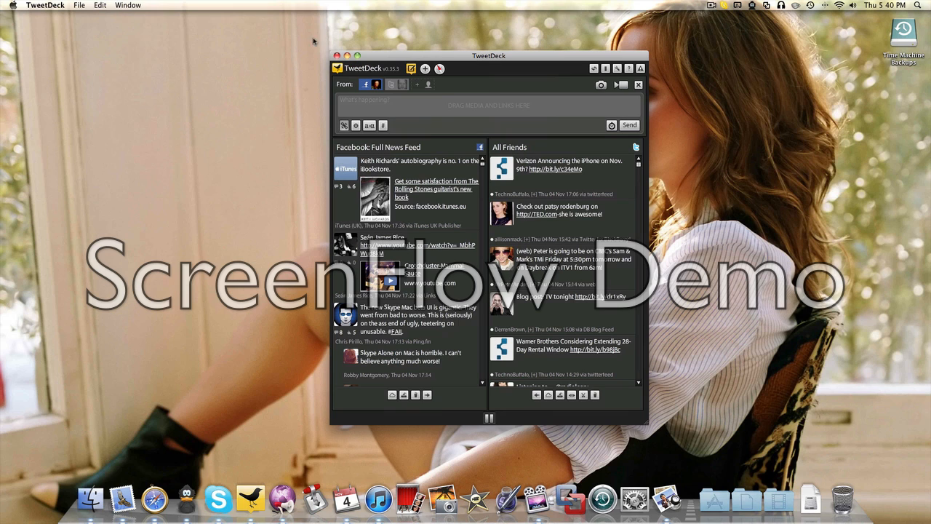
Close the TweetDeck window, leaving the empty Finder desktop
left_click(336, 56)
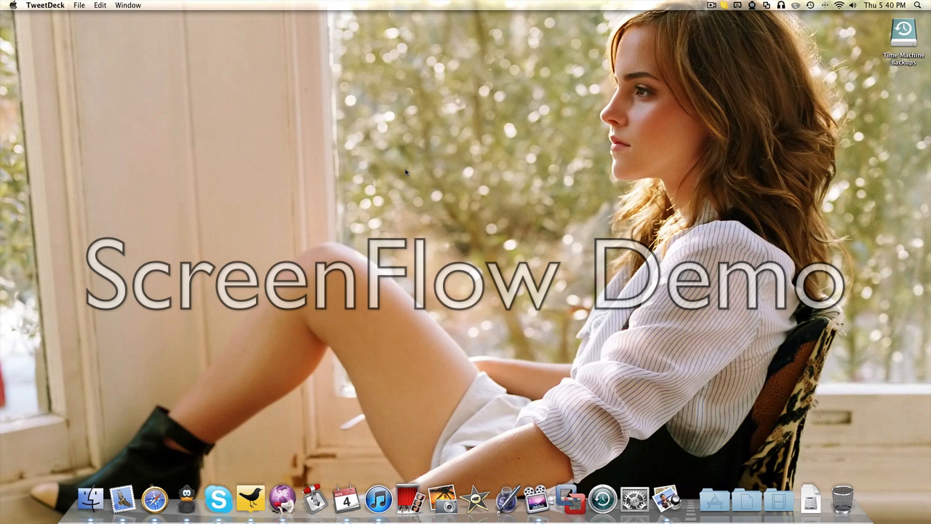
mouse_move(398, 314)
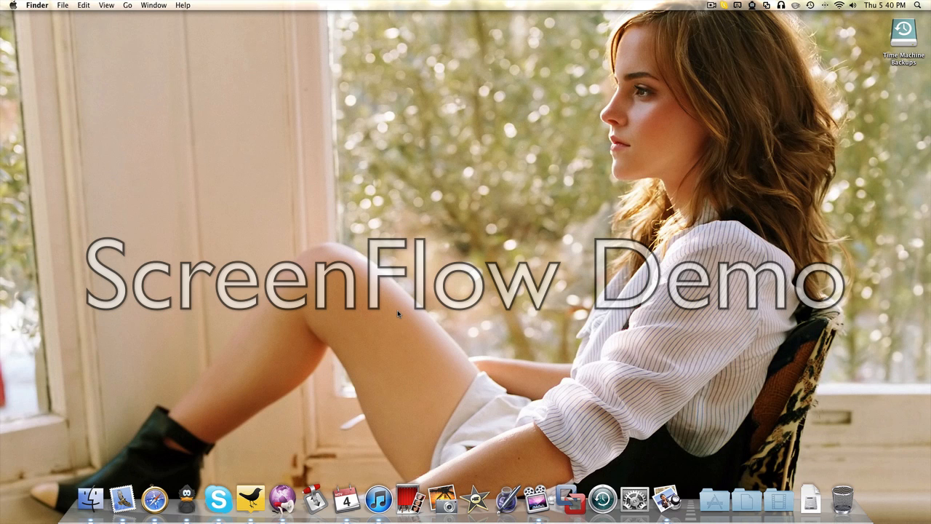
Launch Skype and show the Everyone contact list with 3 of 30 contacts online
left_click(218, 499)
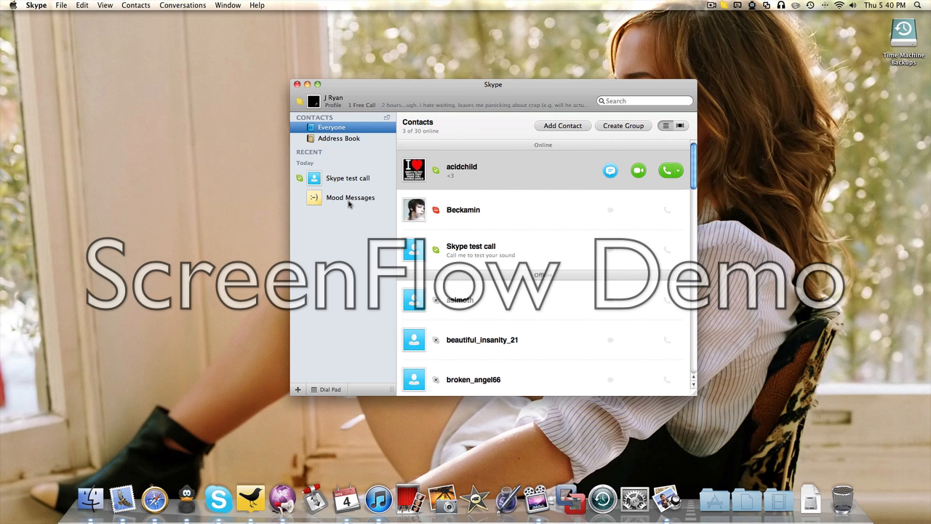
mouse_move(350, 198)
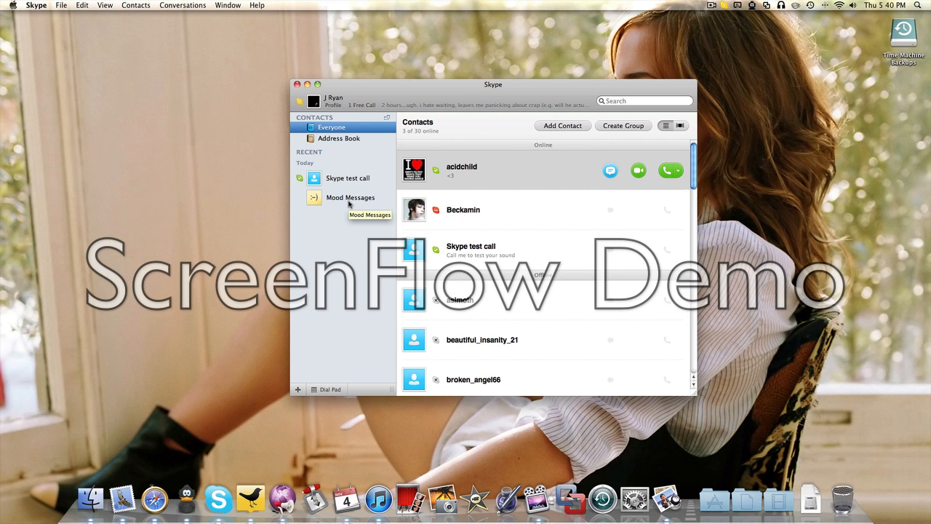
scroll("down", 3)
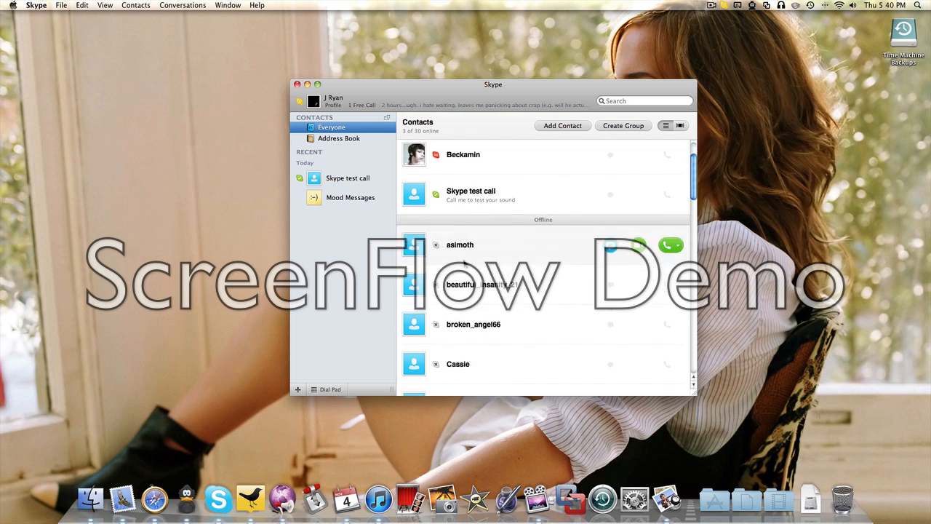
scroll("down", 3)
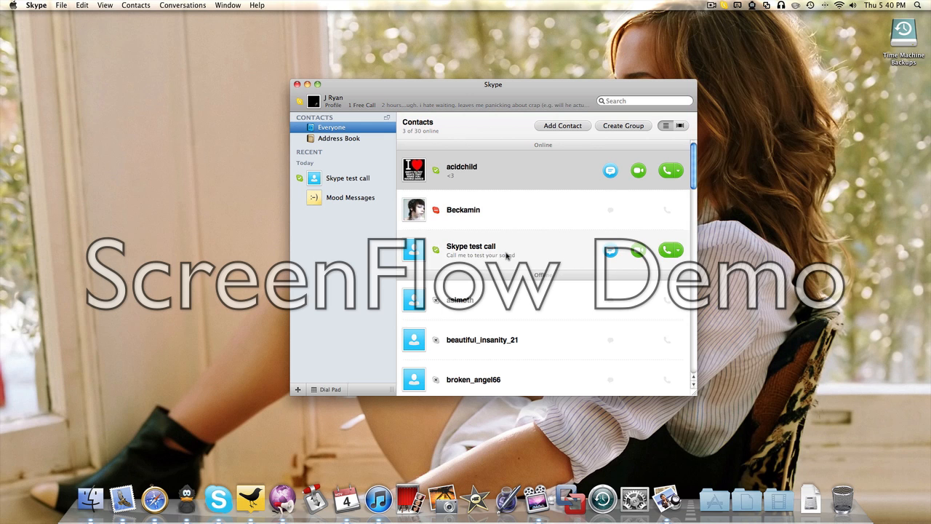
scroll("down", 3)
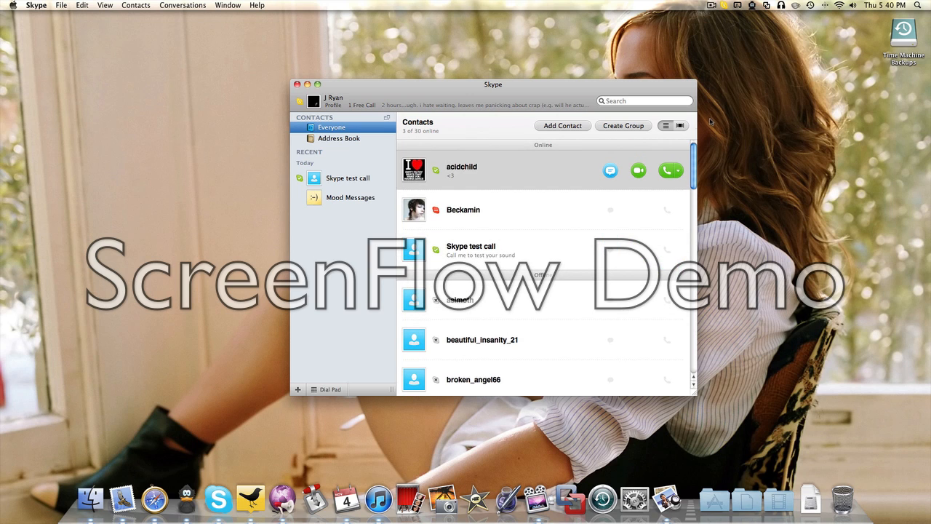
left_click(680, 125)
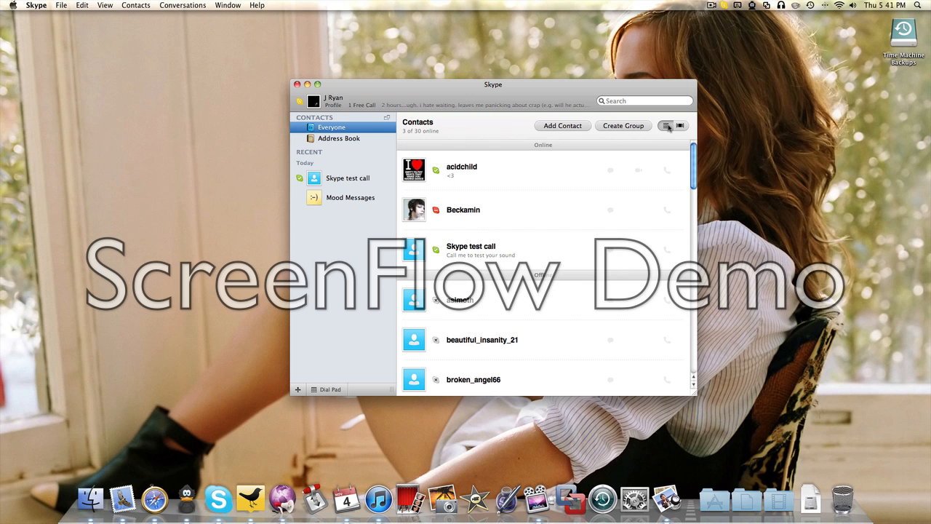
mouse_move(448, 168)
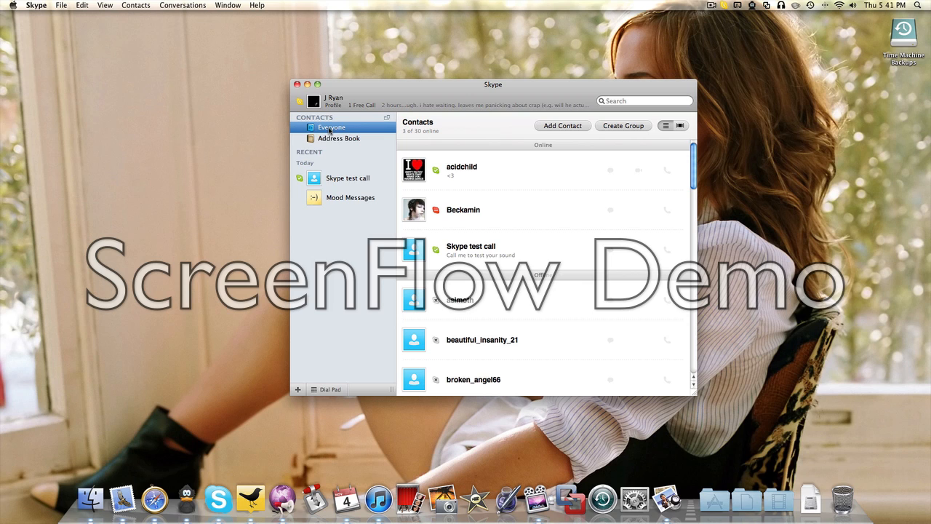
mouse_move(330, 278)
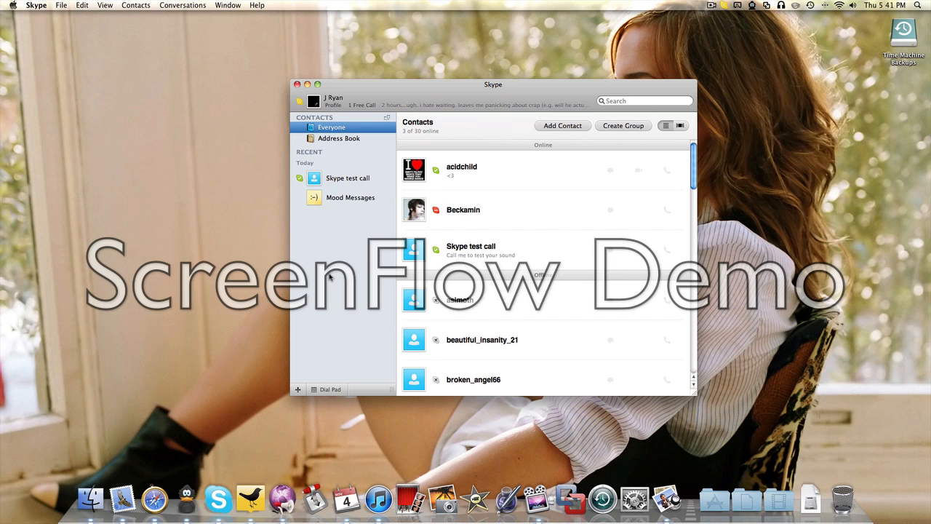
mouse_move(330, 259)
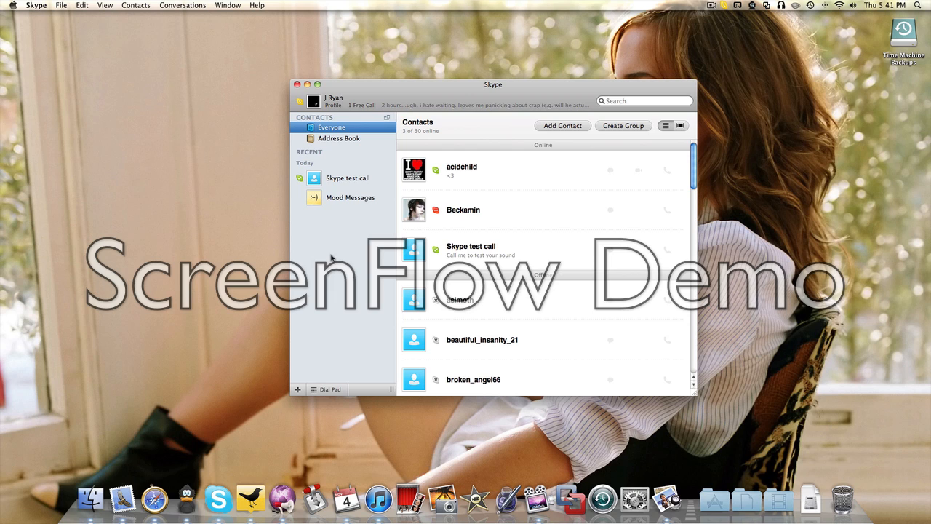
mouse_move(339, 257)
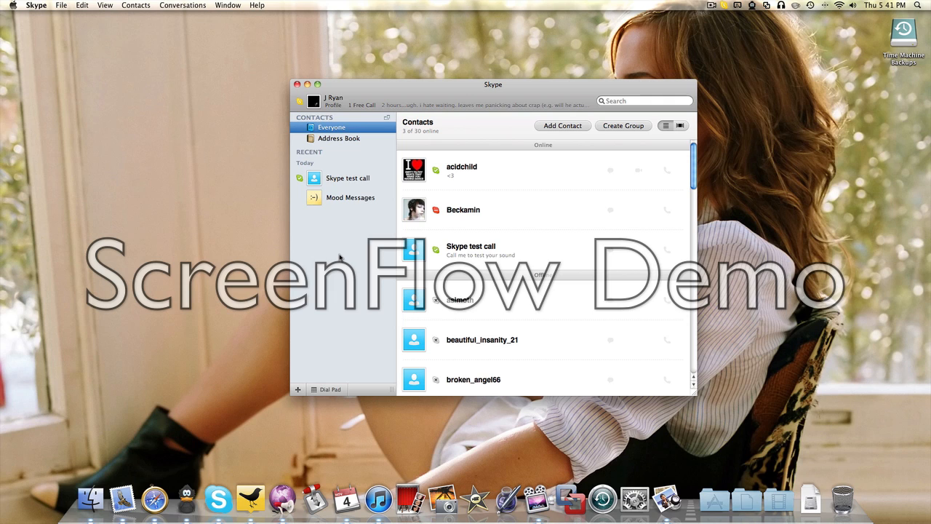
mouse_move(437, 255)
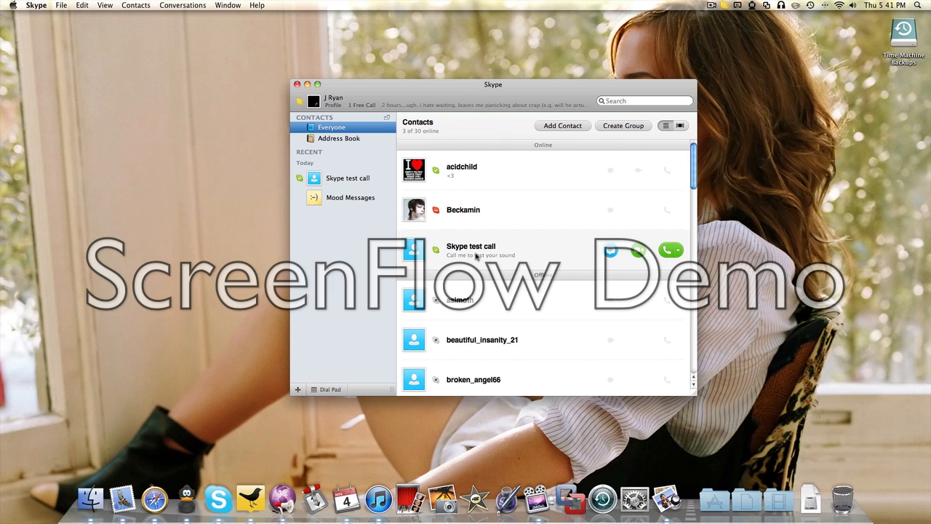
mouse_move(473, 251)
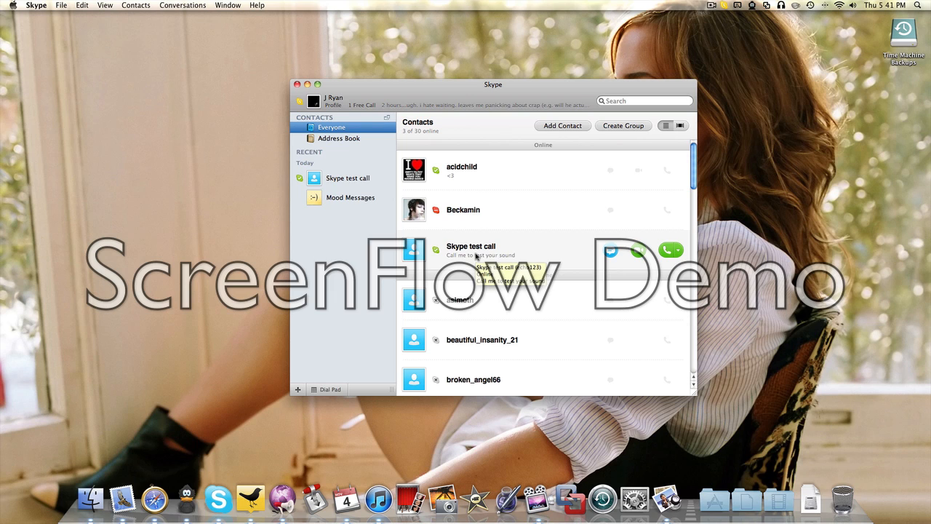
mouse_move(612, 262)
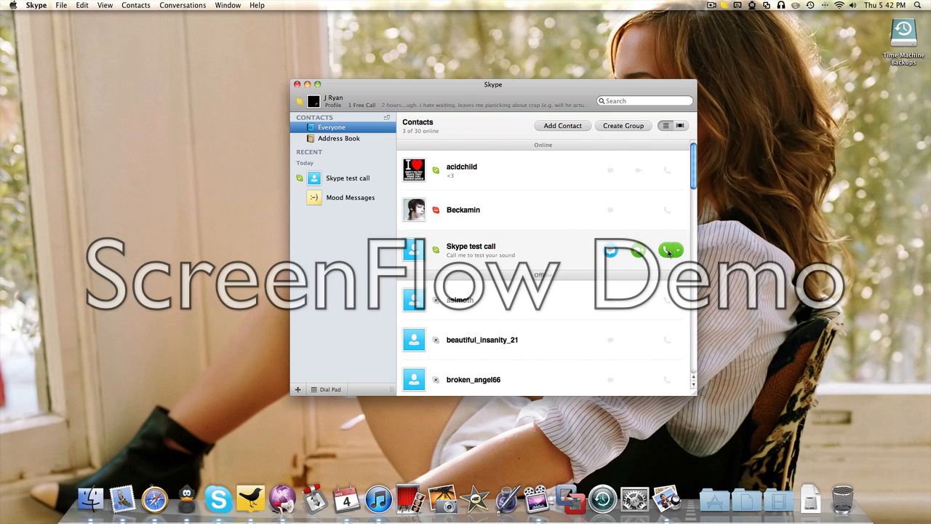
Start a call to the Skype test call contact
left_click(671, 251)
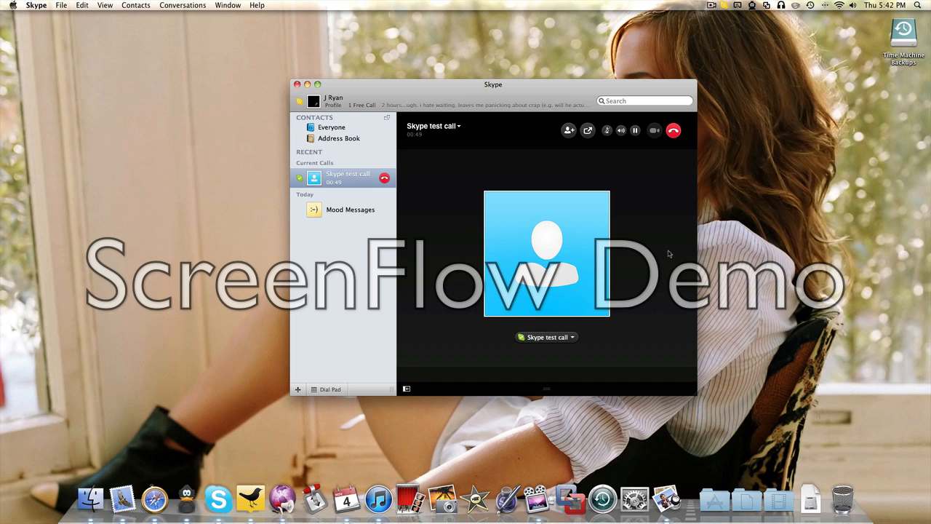
Hang up the Skype test call after it has run for about 49 seconds
left_click(673, 130)
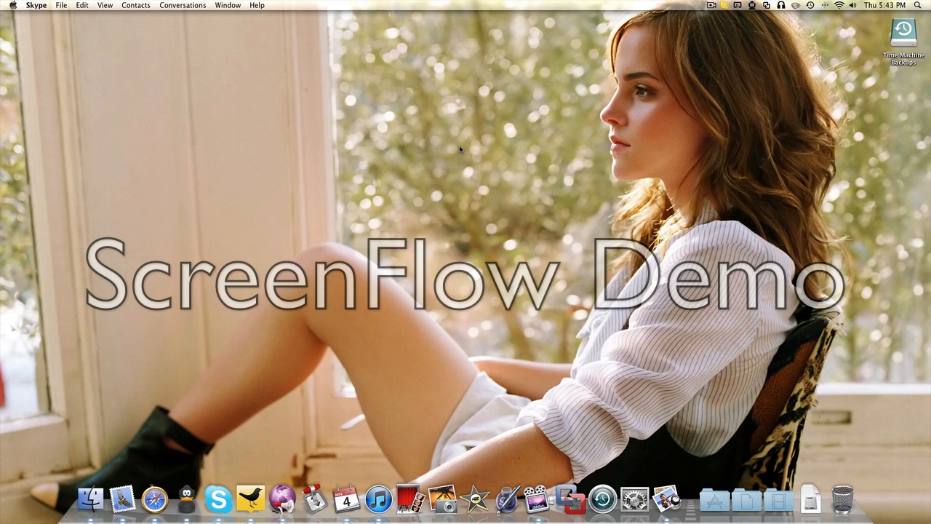
Bring the empty Finder desktop to the front with the Skype window gone
left_click(480, 162)
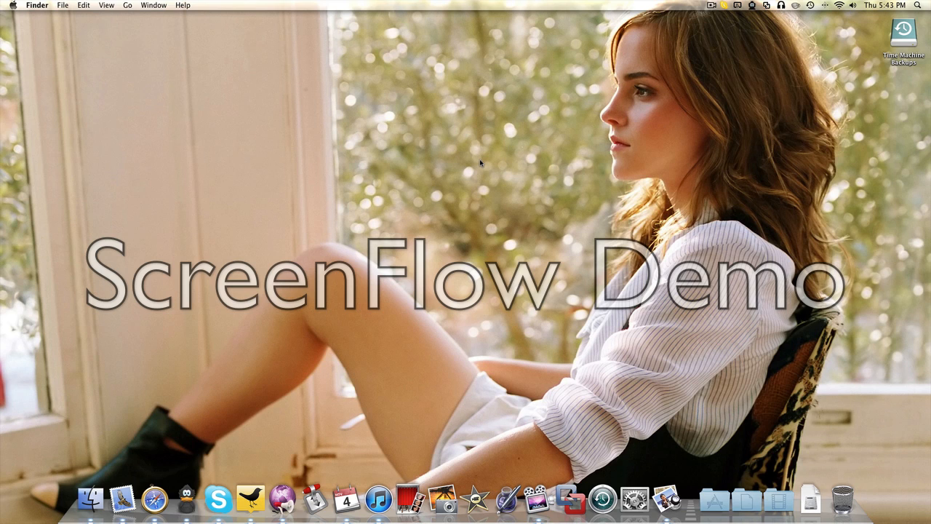
mouse_move(291, 414)
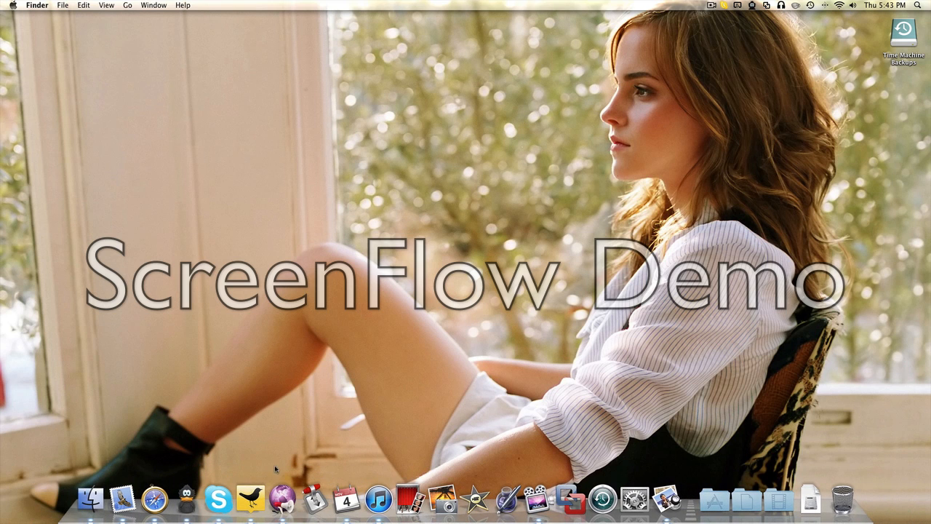
mouse_move(244, 494)
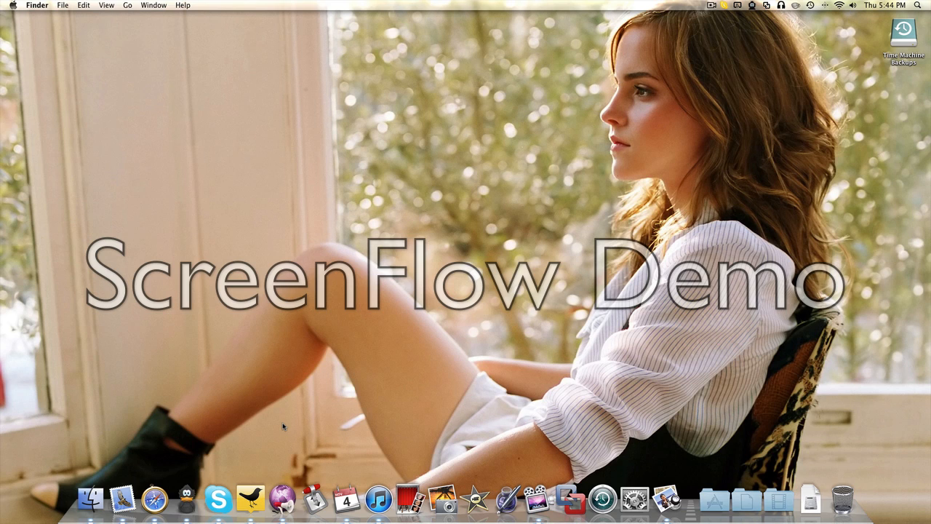
mouse_move(282, 434)
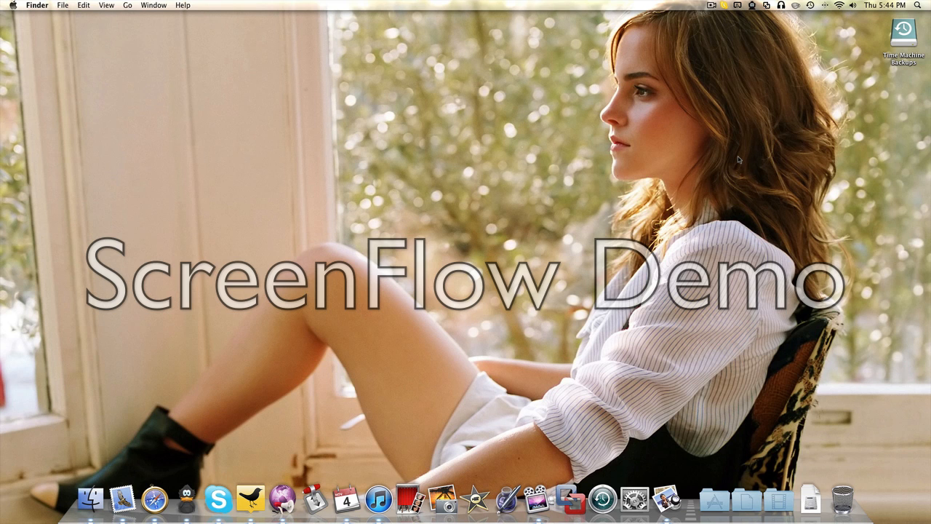
mouse_move(624, 4)
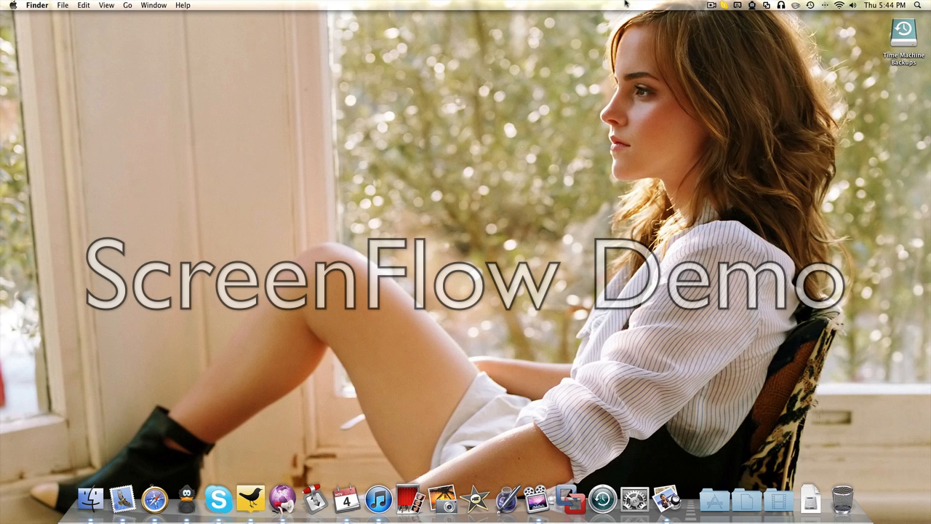